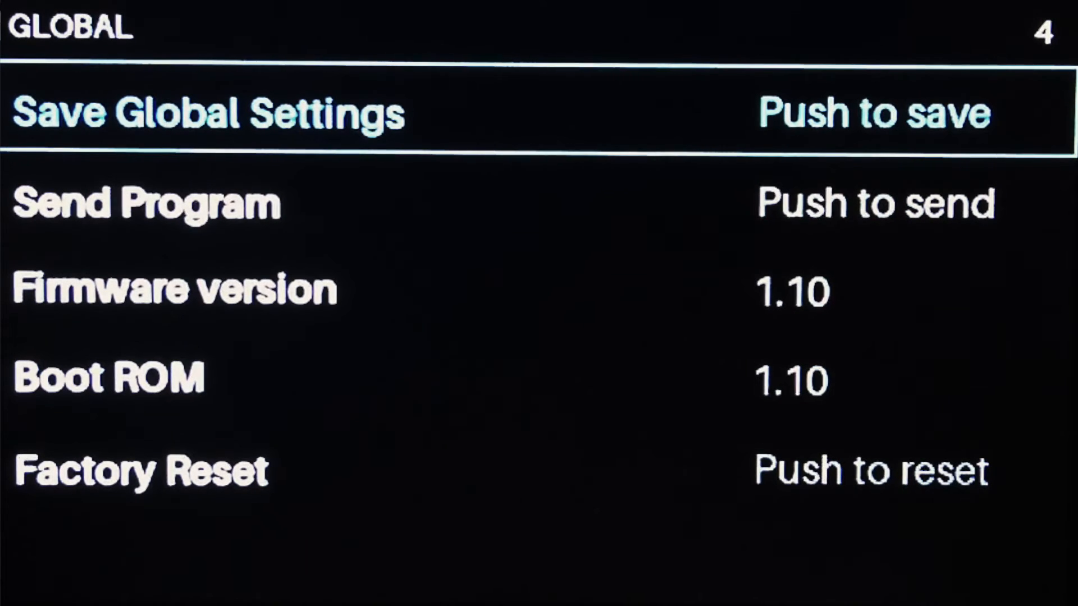
- Save the Advance keyboard's global settings from the GLOBAL page
left_click(873, 113)
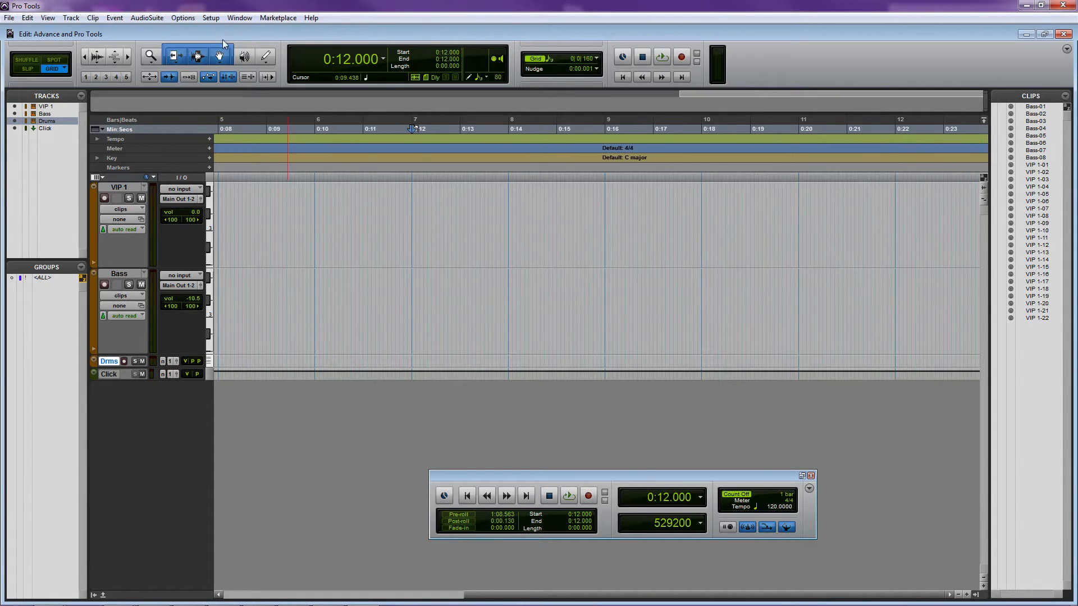
- Enable MIDI Machine Control Remote (Slave) with ID 127 in Peripherals and confirm
left_click(210, 18)
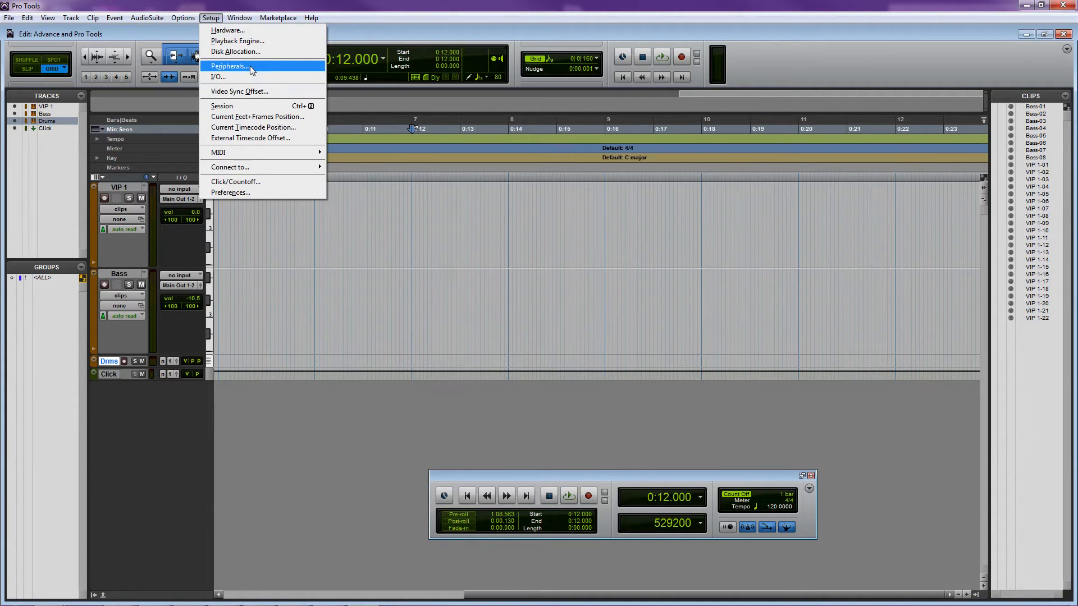
left_click(229, 67)
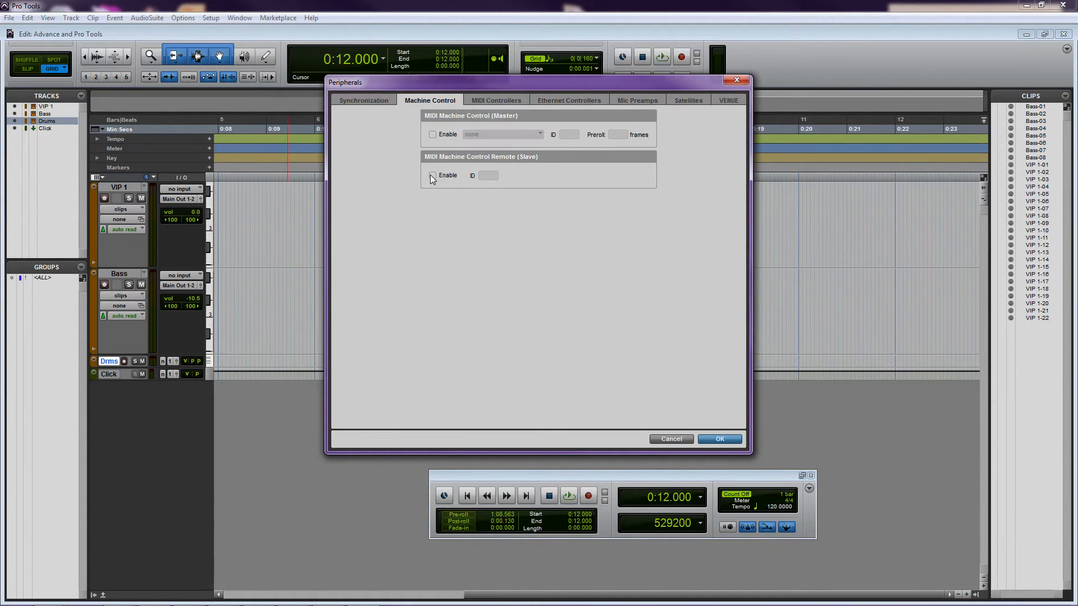
left_click(432, 176)
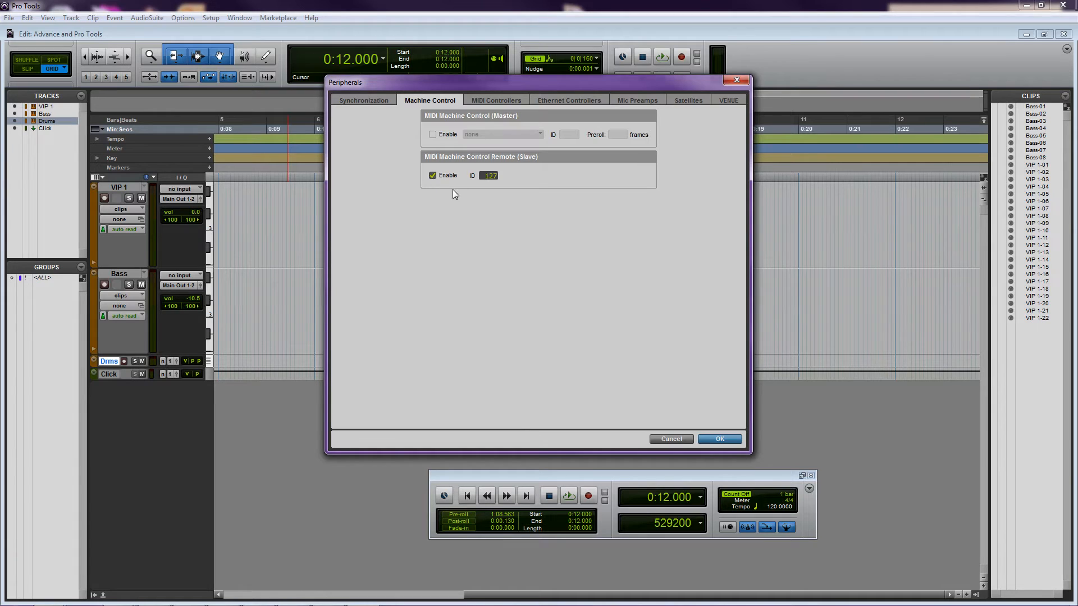
mouse_move(511, 224)
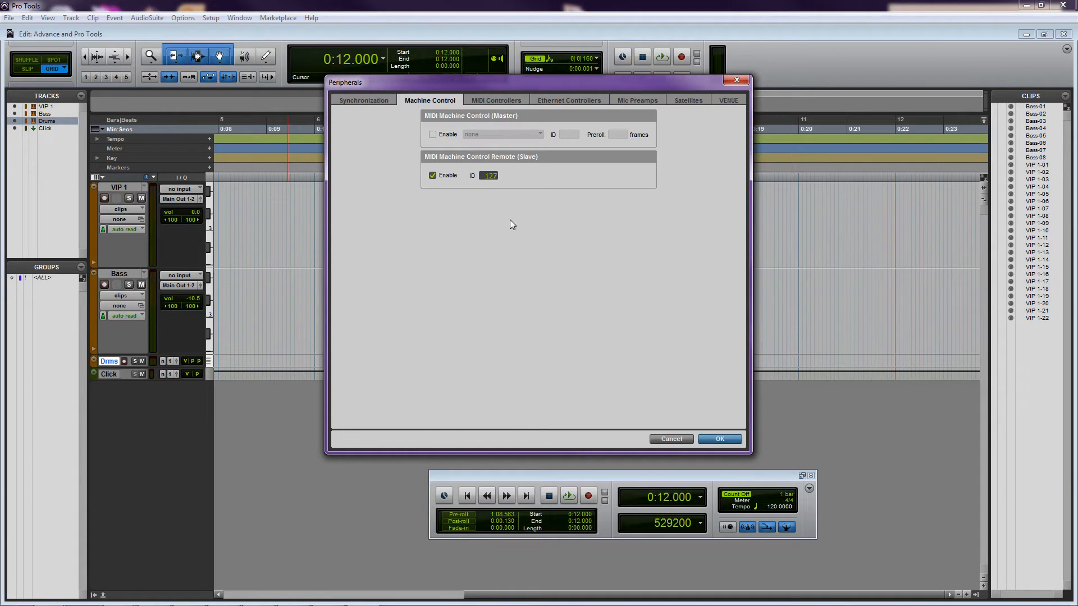
left_click(719, 438)
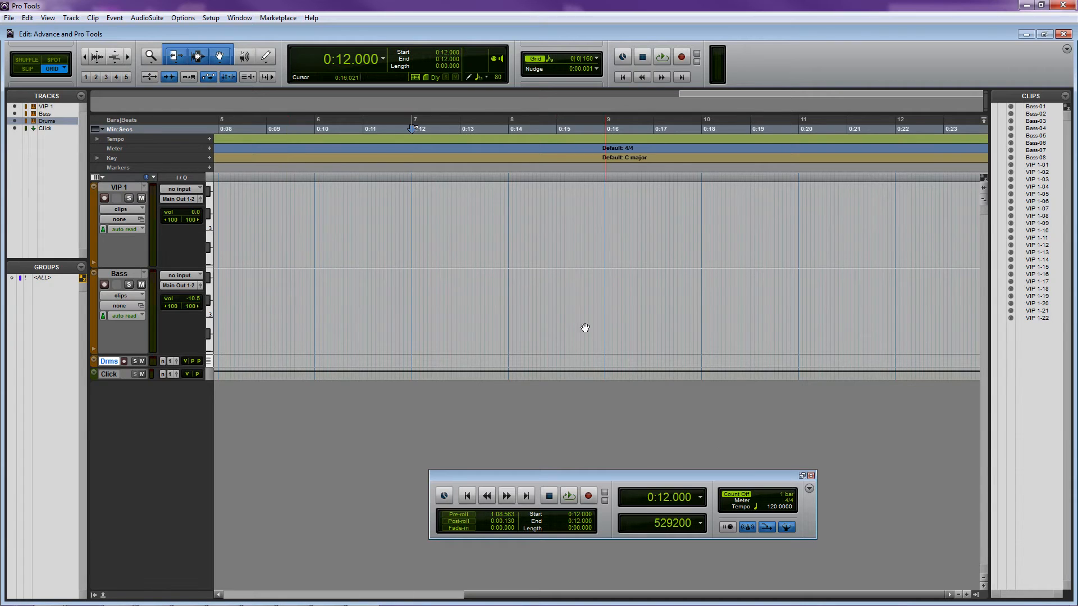
- Enable MIDI Beat Clock output to ADVANCE25 USB PORT 1 and confirm
left_click(211, 17)
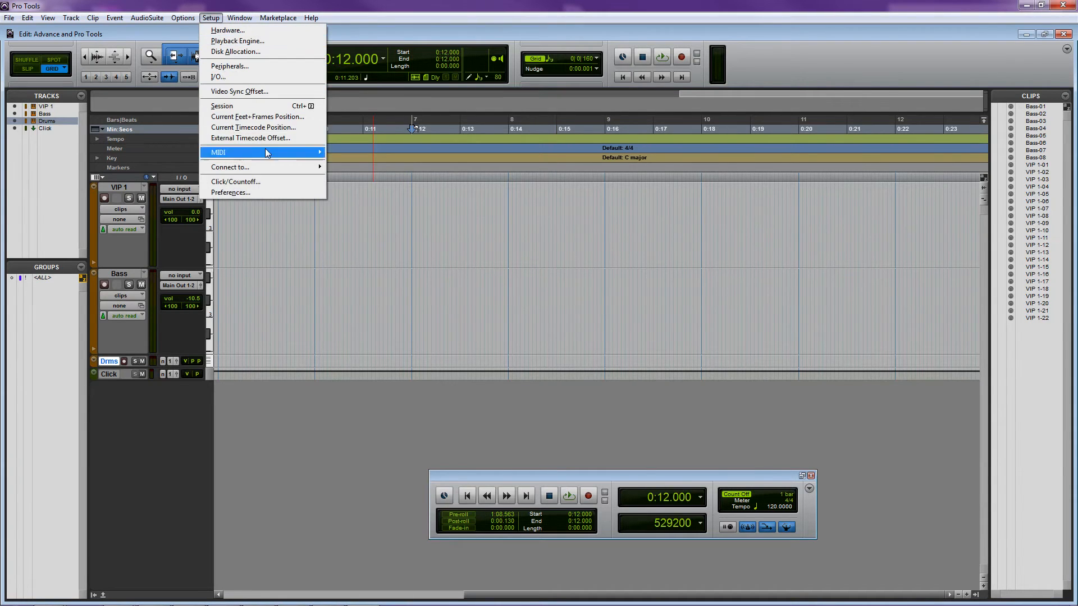
mouse_move(218, 153)
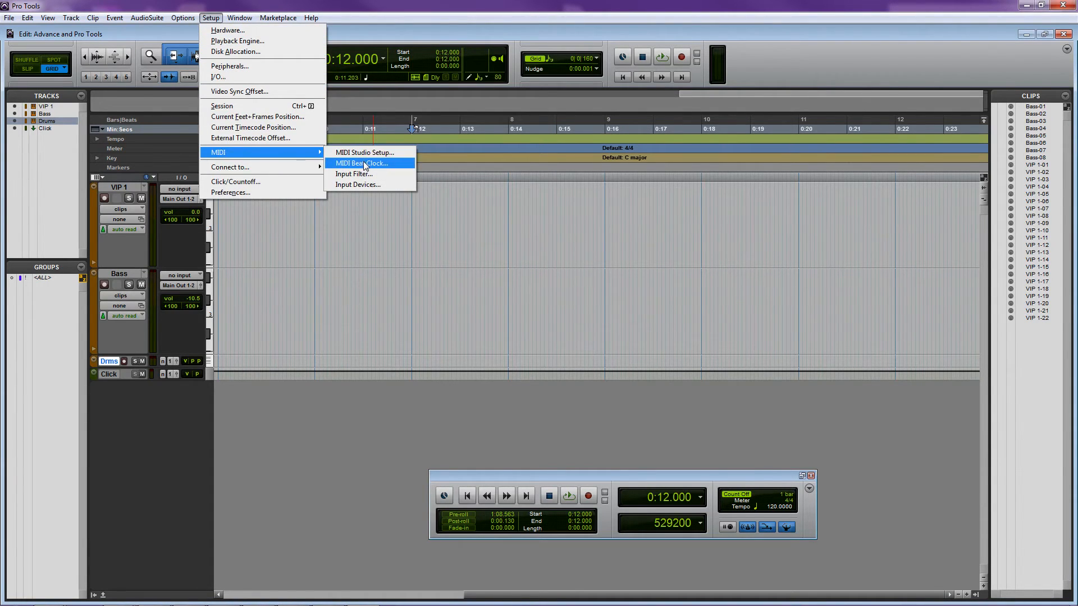
left_click(361, 163)
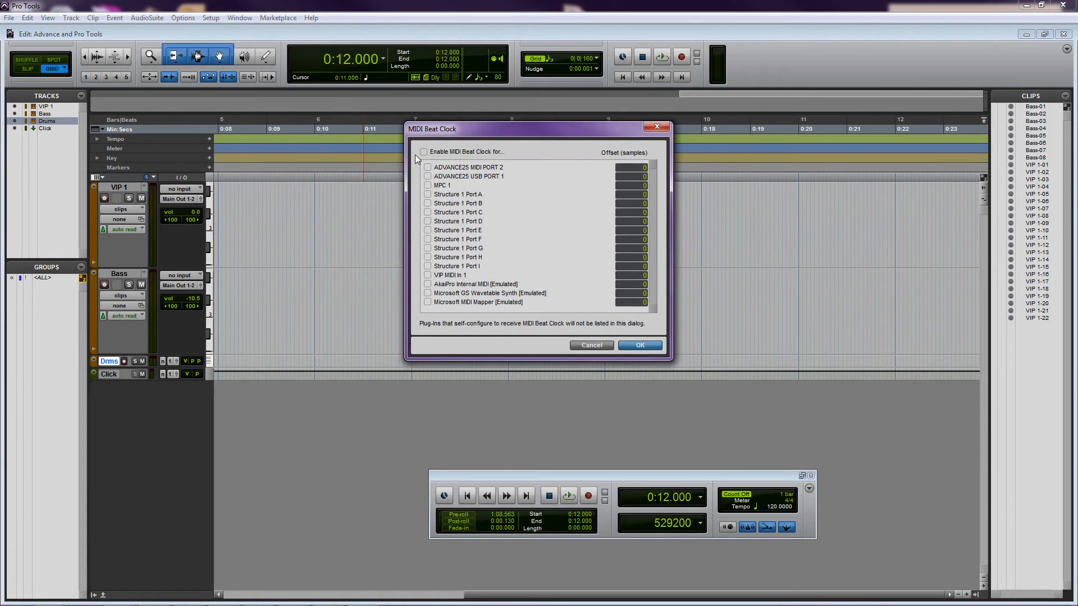
left_click(424, 152)
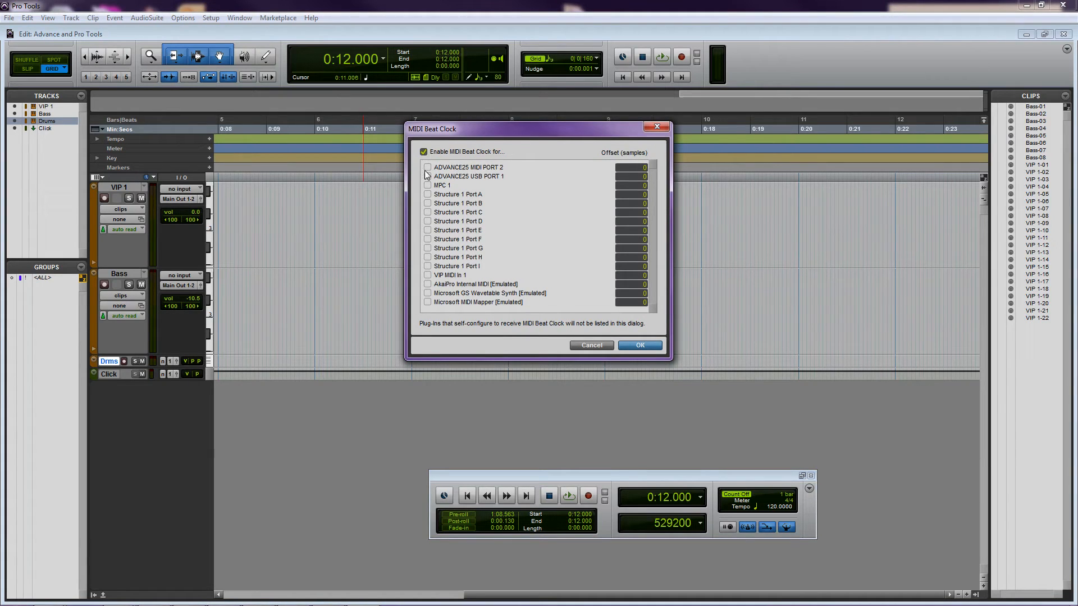
left_click(428, 176)
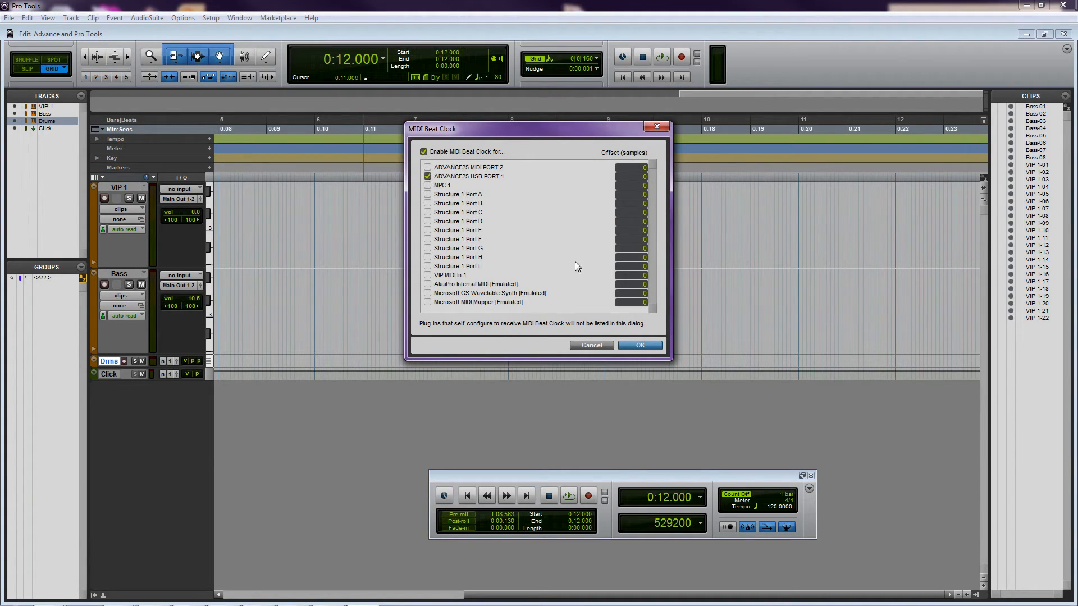
left_click(639, 344)
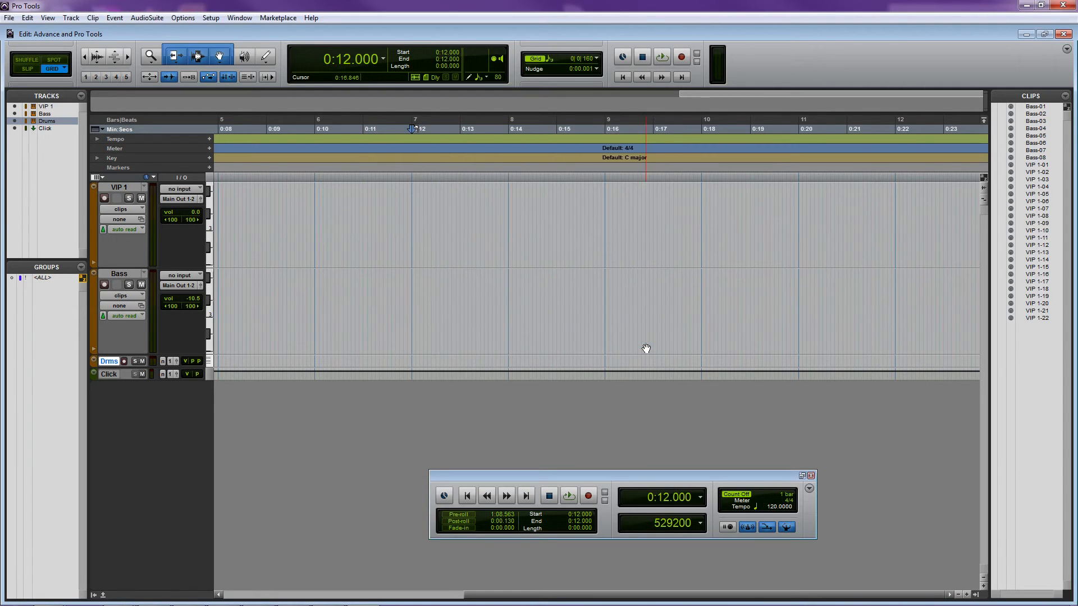